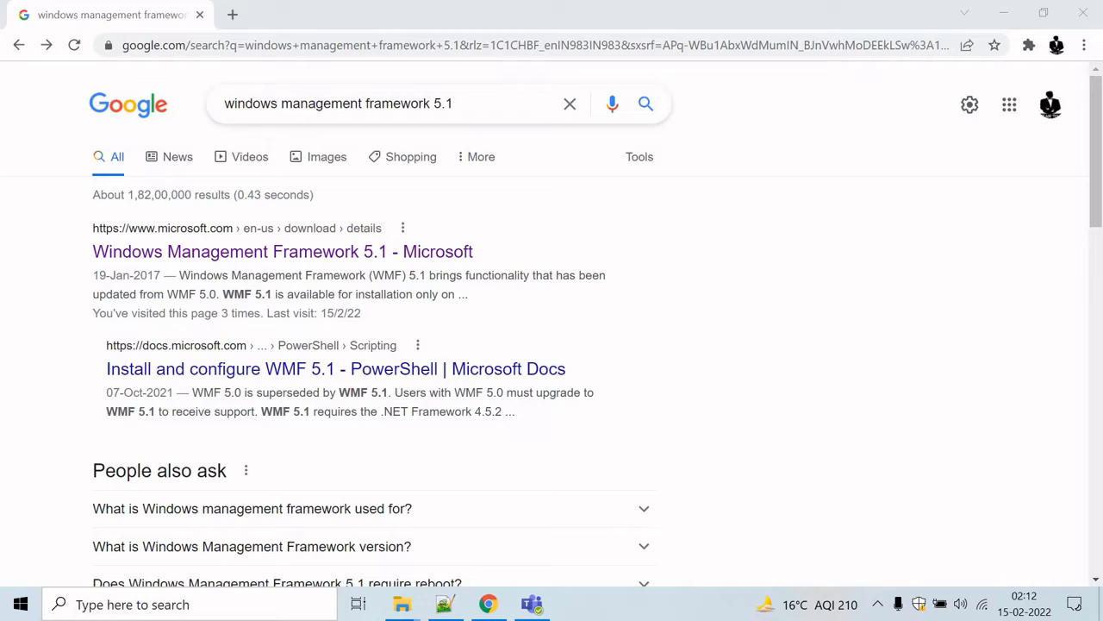
mouse_move(244, 468)
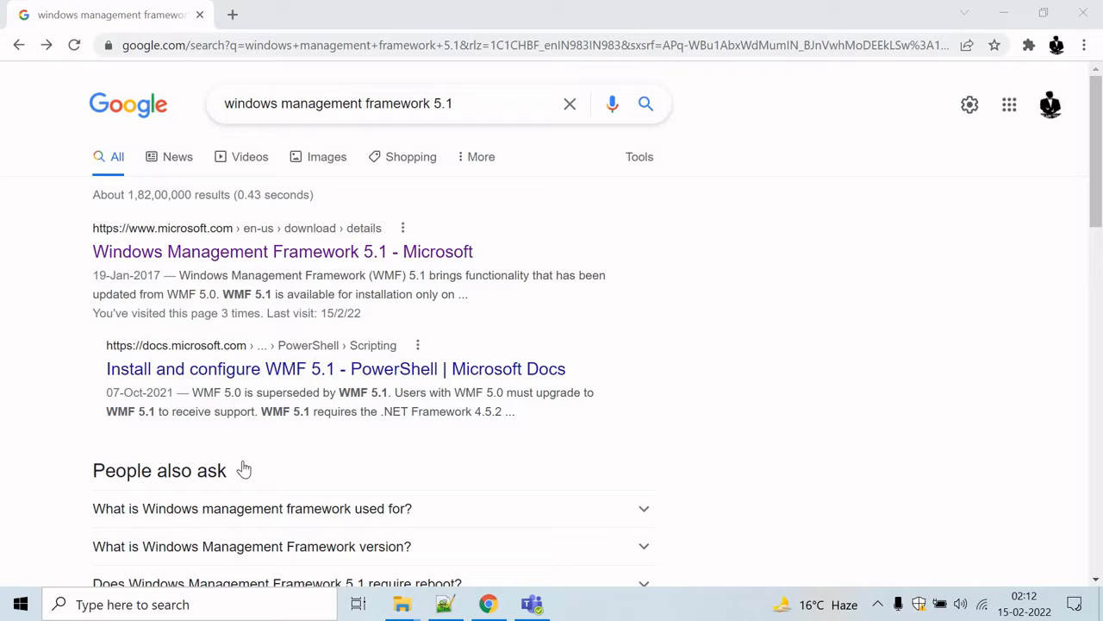
mouse_move(526, 381)
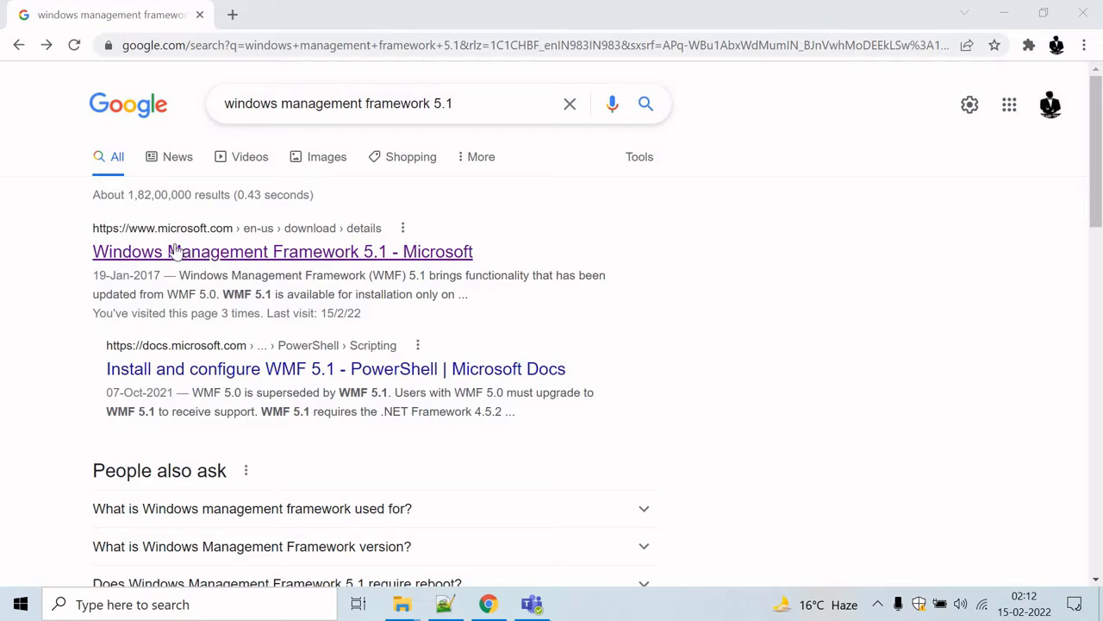
mouse_move(231, 260)
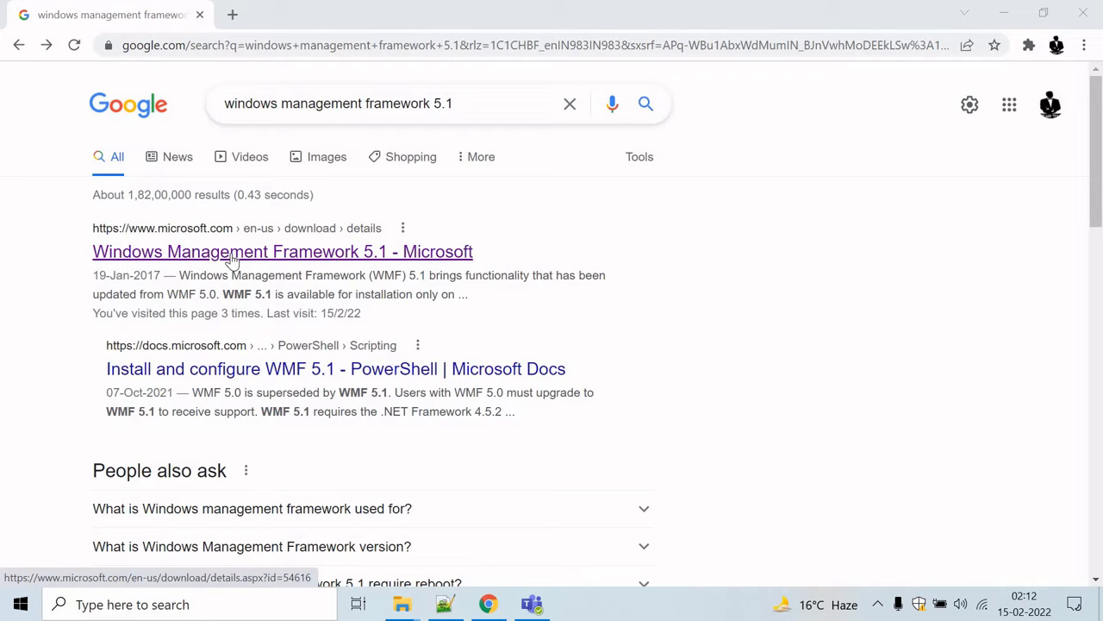
Step: Open the Windows Management Framework 5.1 page, show its download file list, and highlight the heading
click(282, 251)
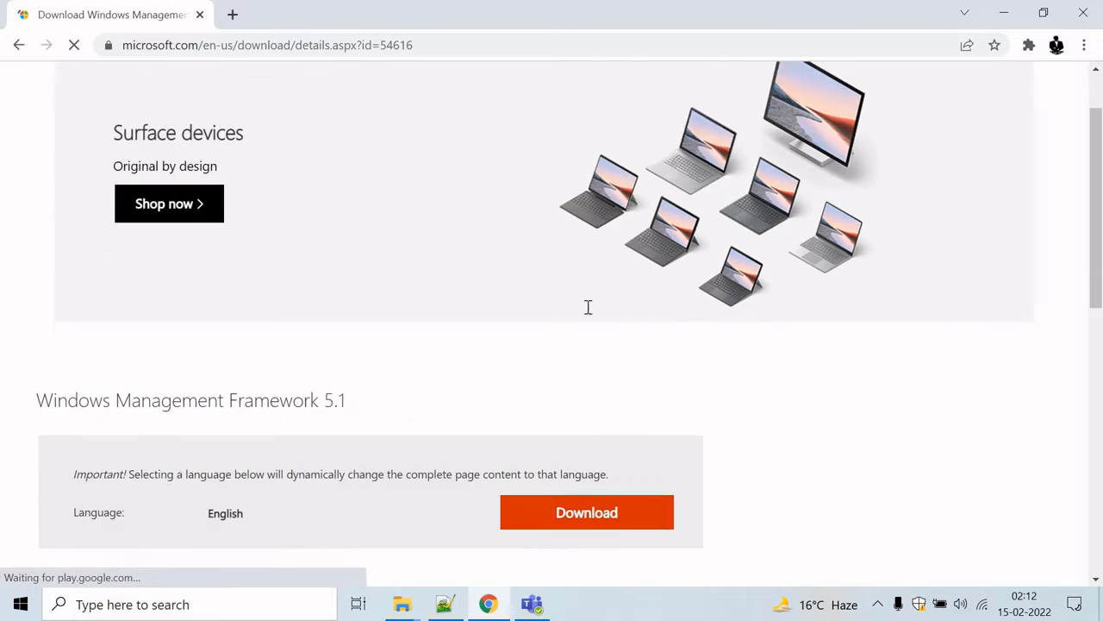
click(586, 512)
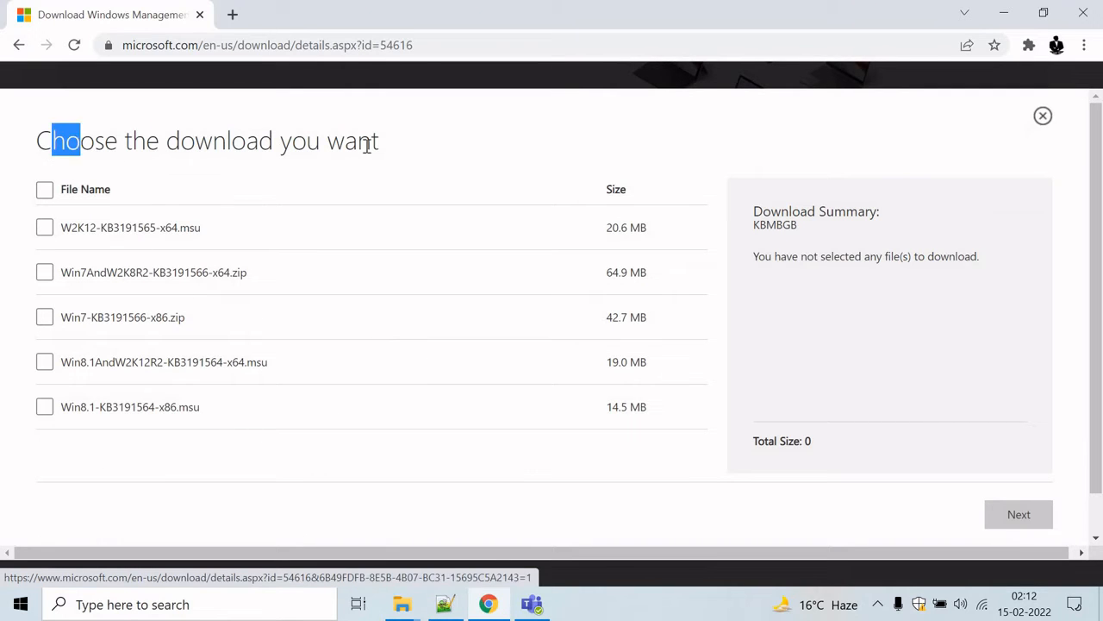
drag(47, 140, 375, 141)
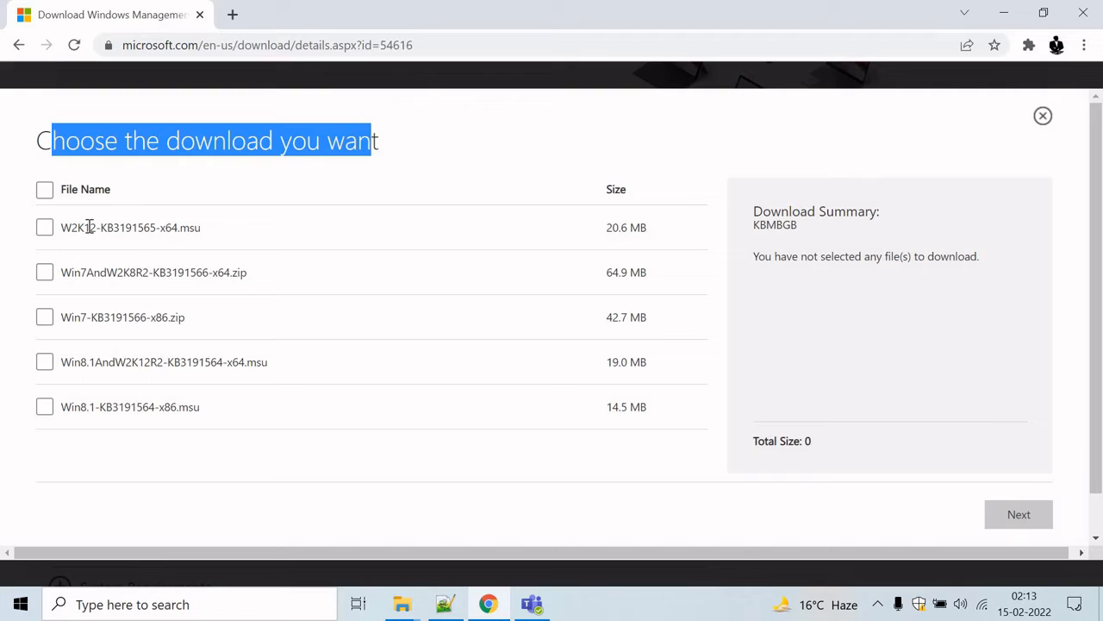
mouse_move(107, 361)
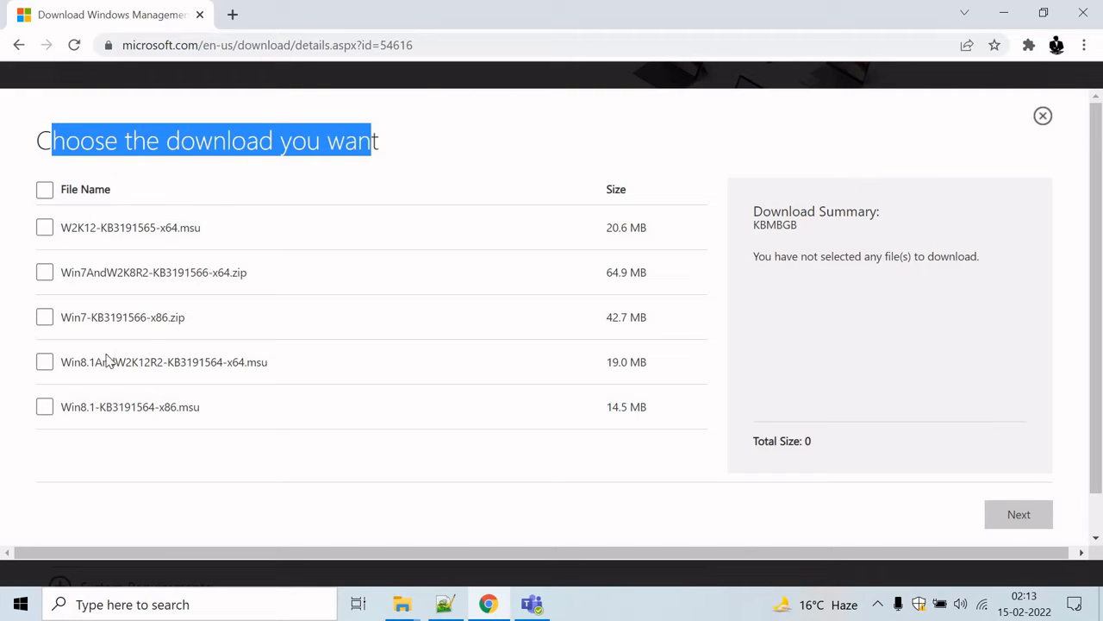
mouse_move(76, 271)
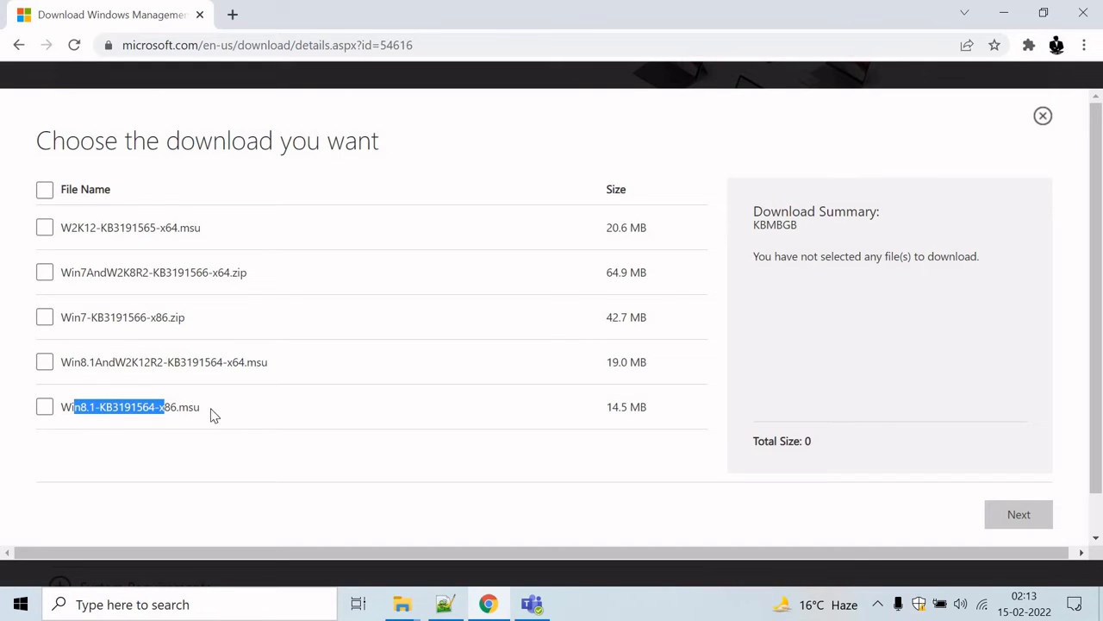
mouse_move(345, 378)
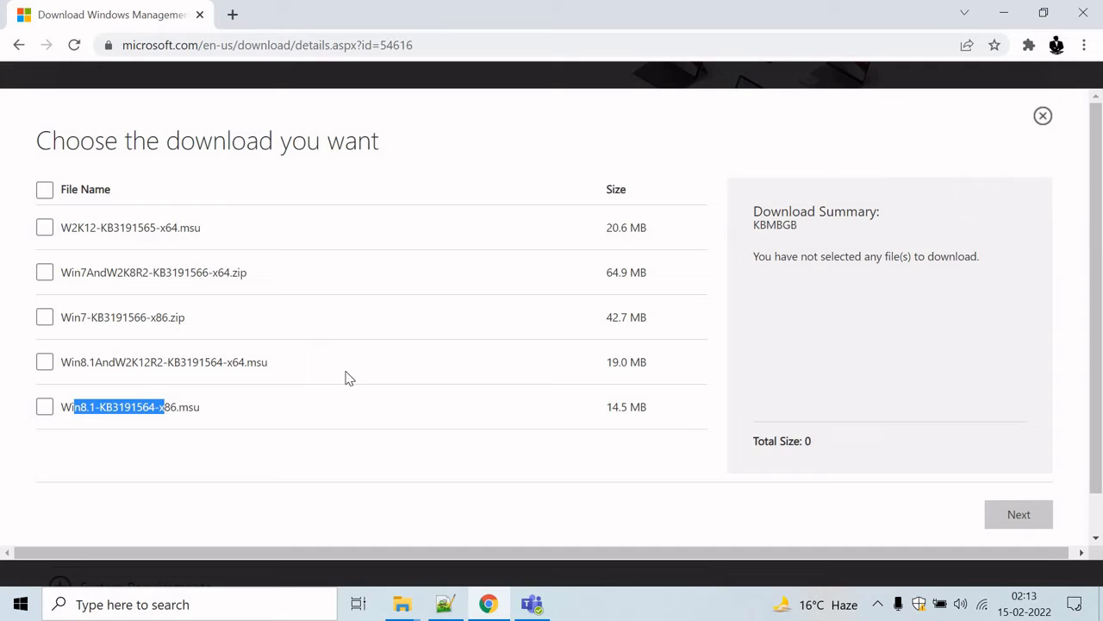
mouse_move(336, 378)
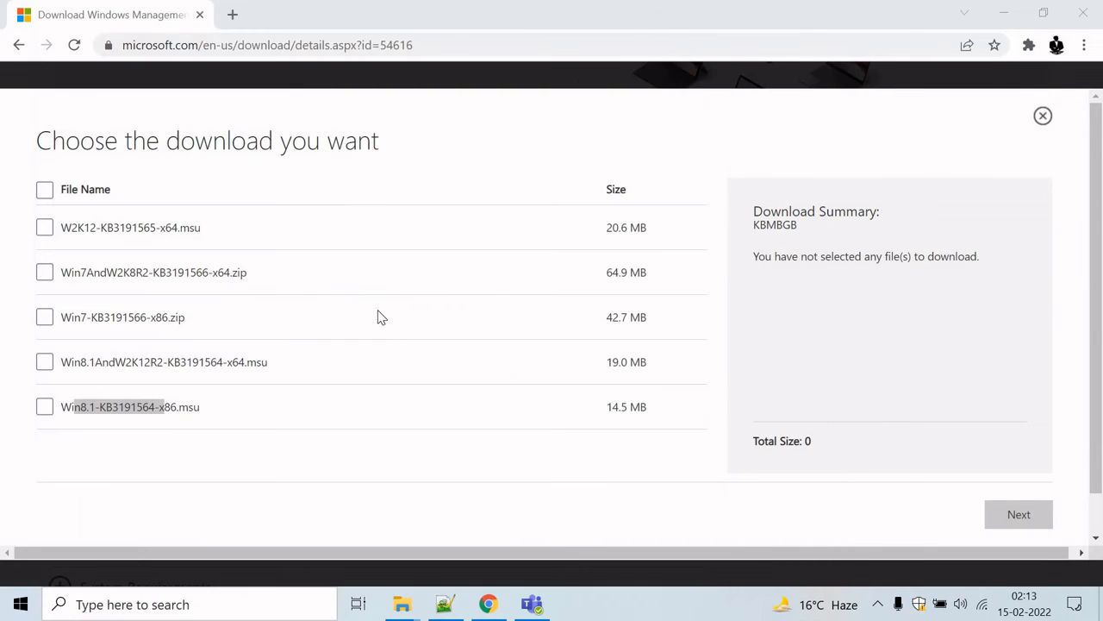
Step: Run $PSVersionTable in PowerShell and highlight the PSVersion 5.1.19041.1320 row
click(573, 603)
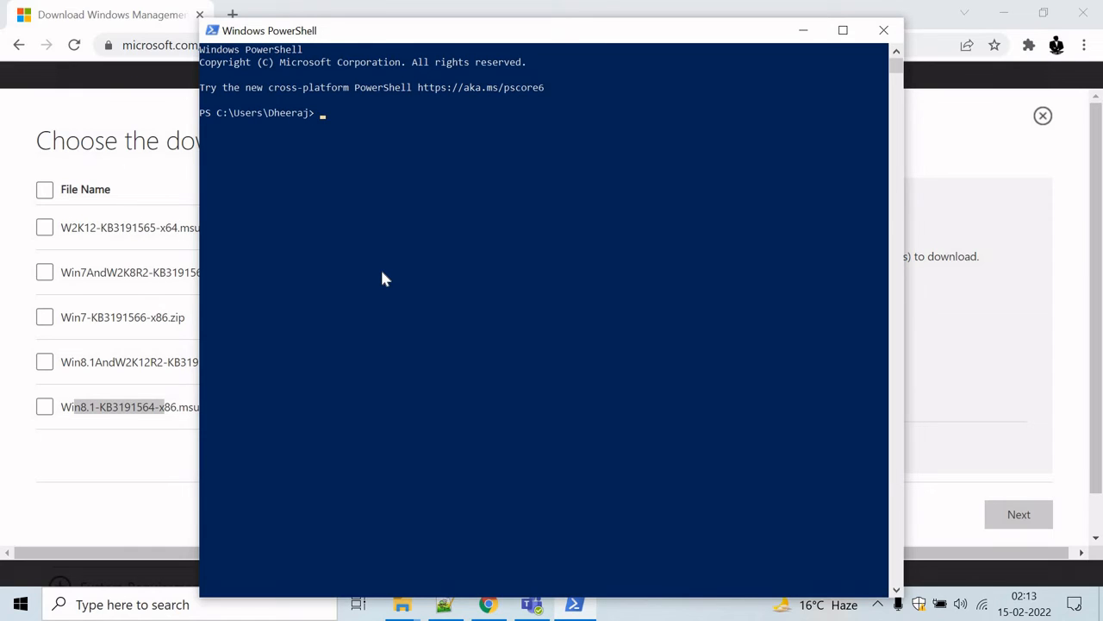
text($PSV)
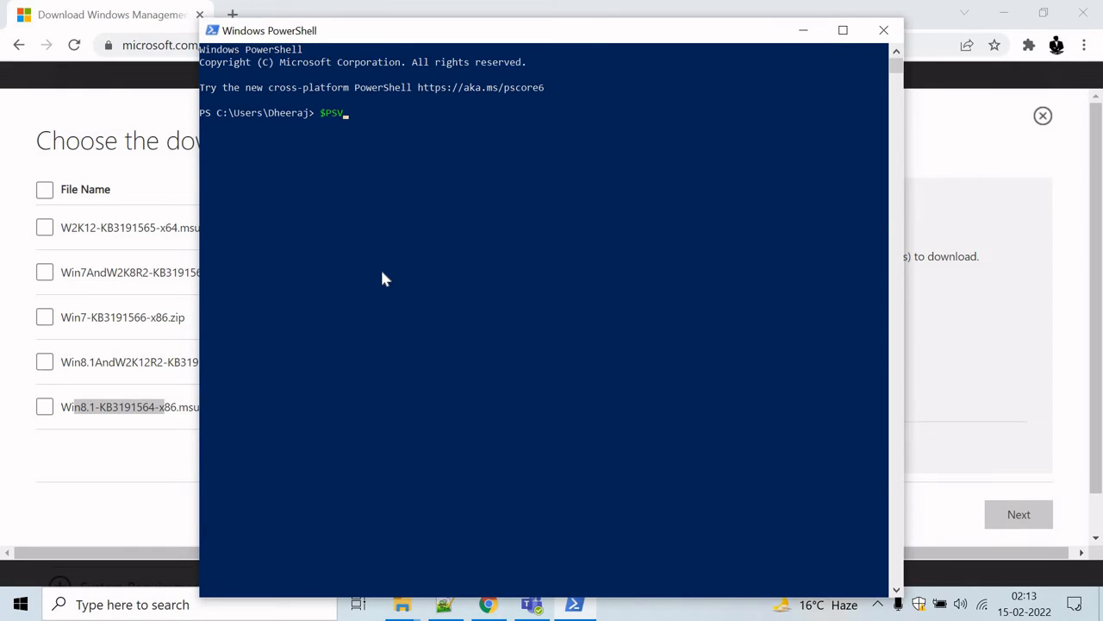
text(Versiontable)
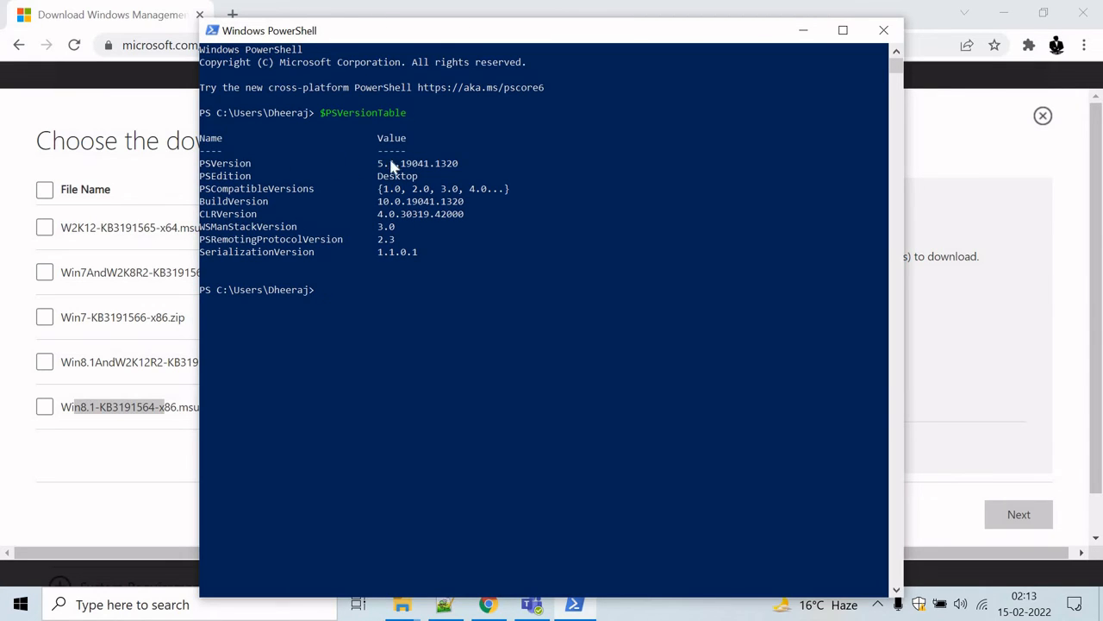
drag(200, 163, 470, 163)
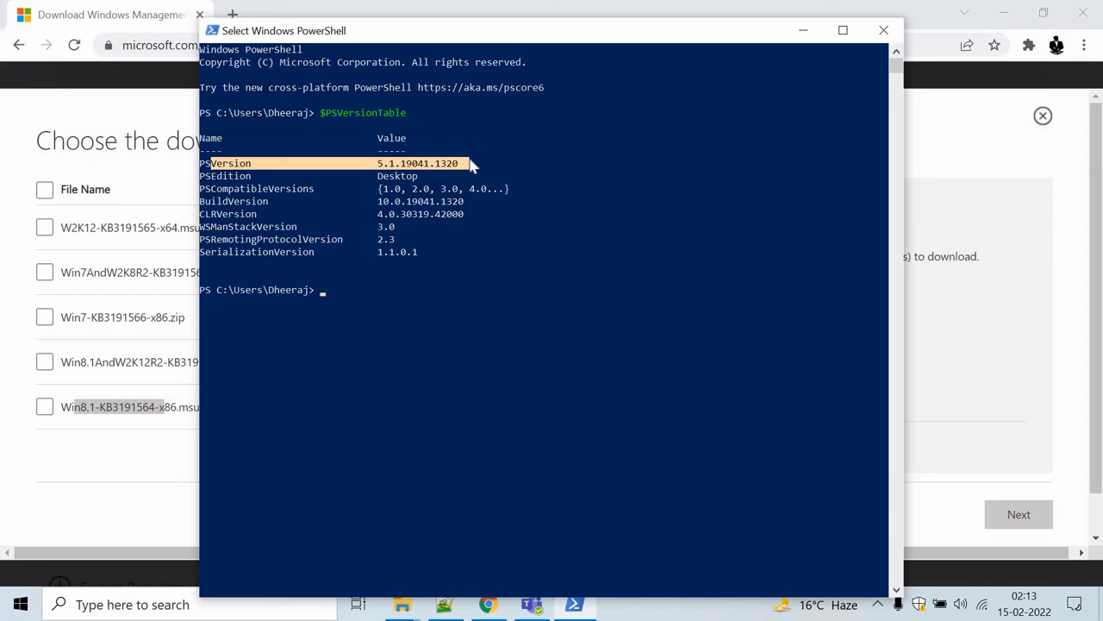
mouse_move(552, 250)
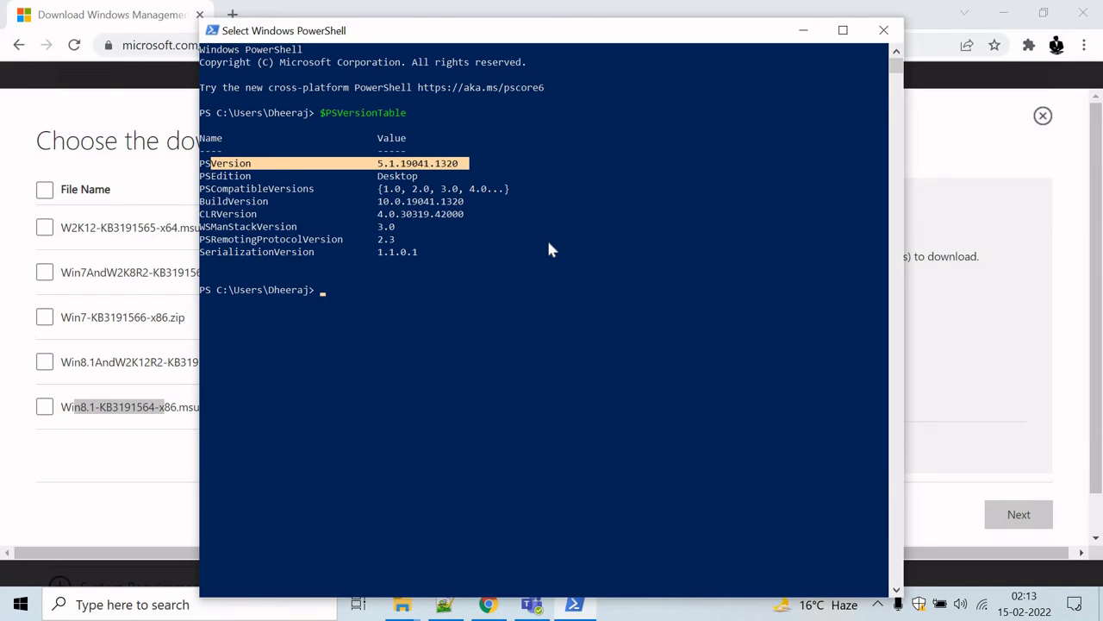